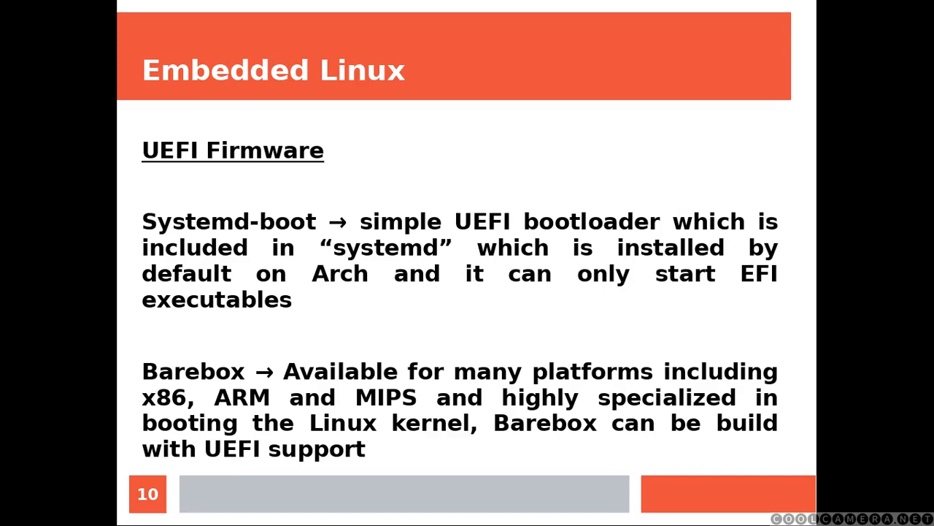
key(Right)
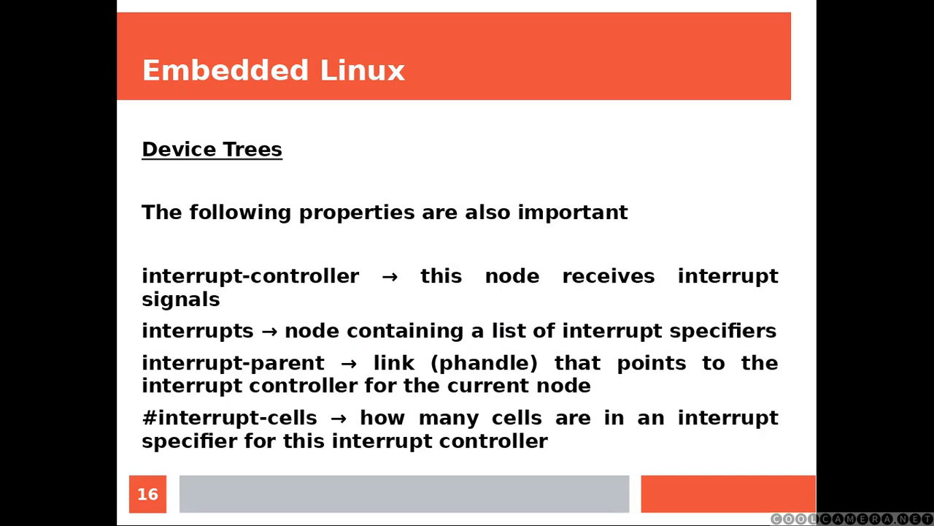
key(Right)
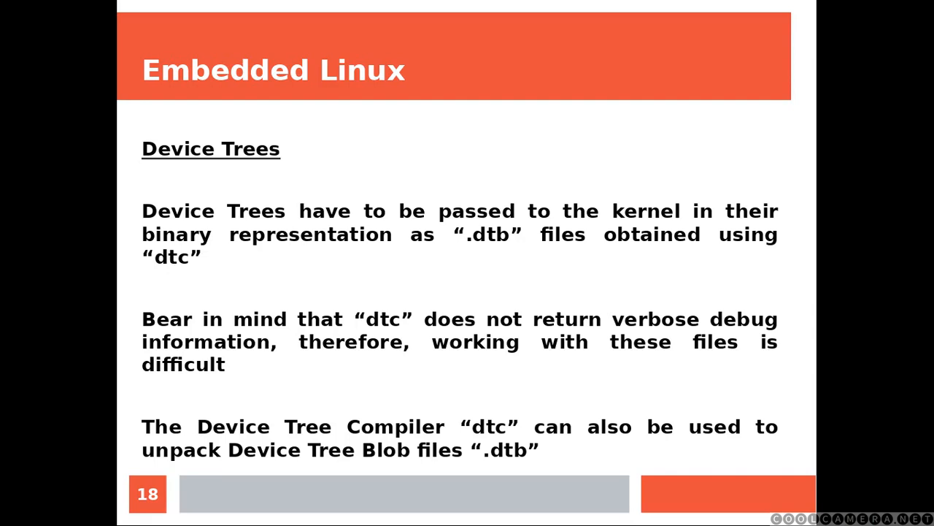
key(right)
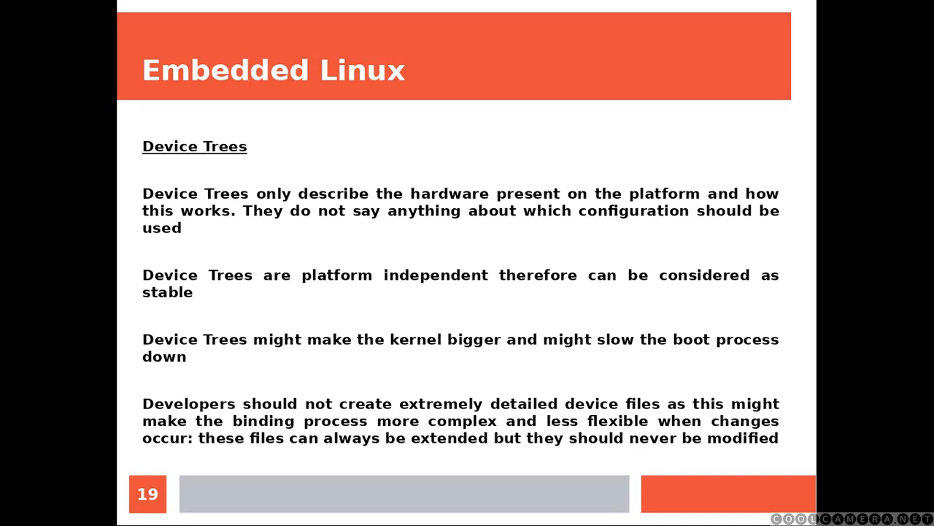